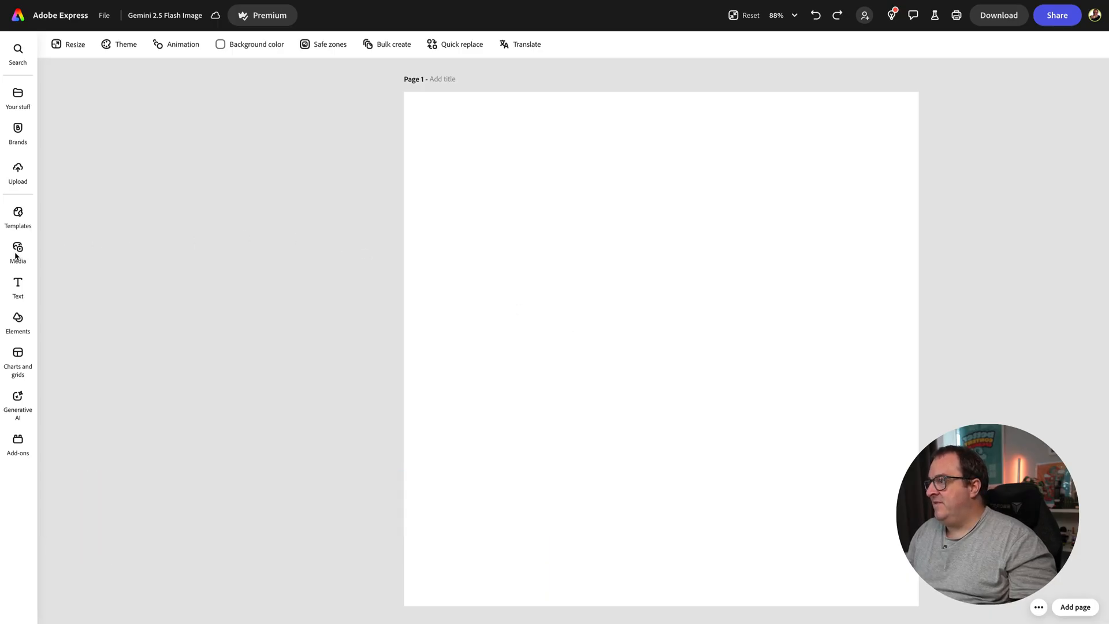
# Start a new image generation from the Media rail, placing an empty generation frame on the page
pyautogui.click(17, 251)
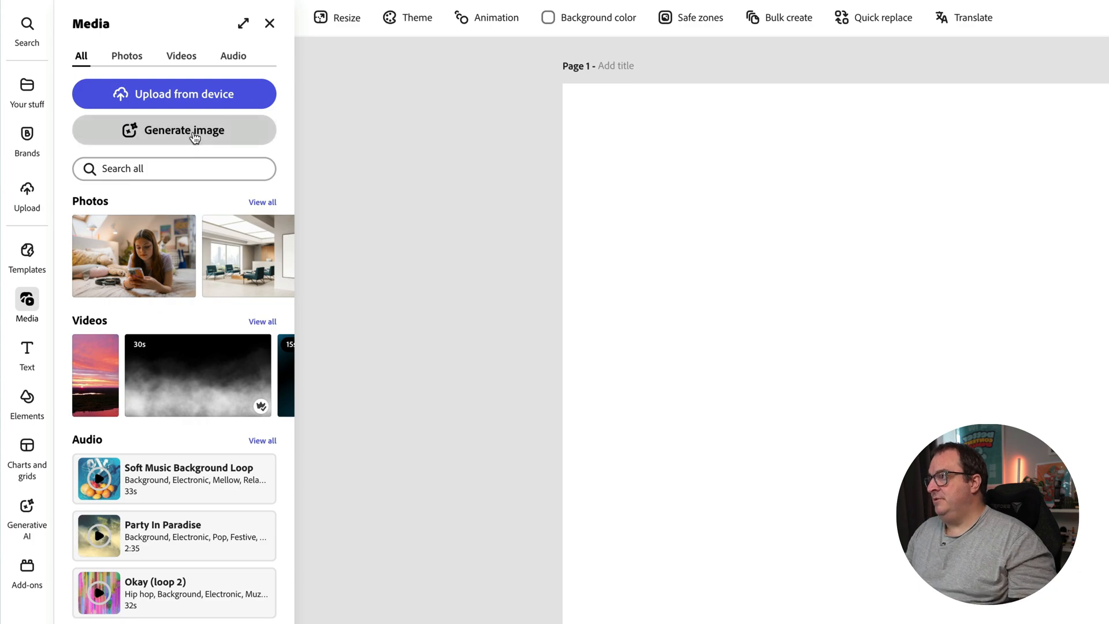
pyautogui.click(175, 131)
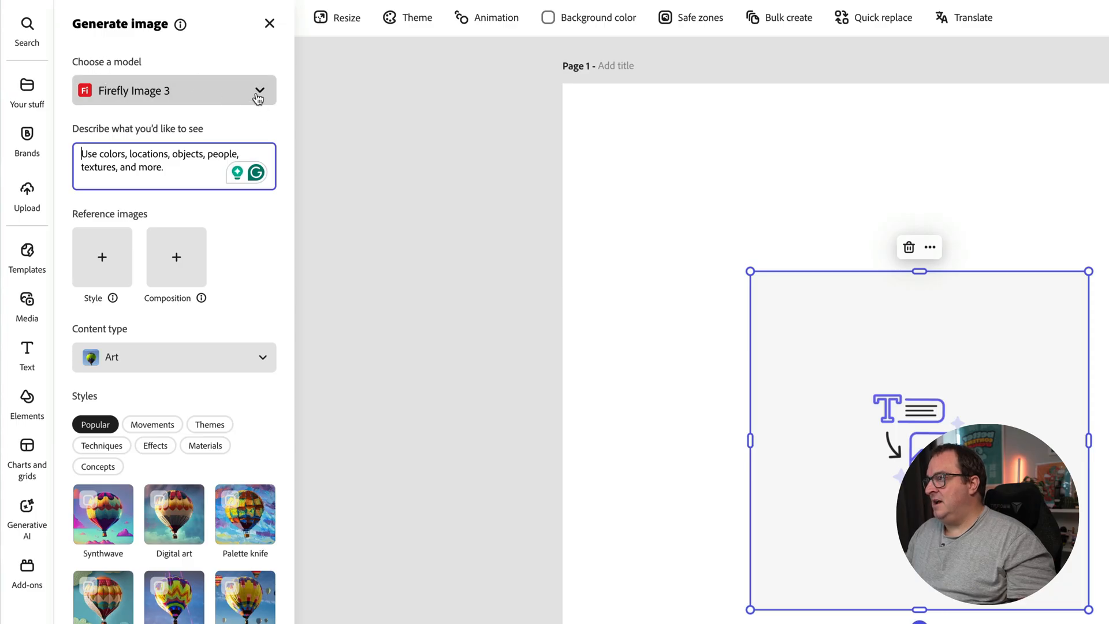
# Switch the generation model to Gemini 2.5 Flash Image under Non-Firefly models
pyautogui.click(175, 90)
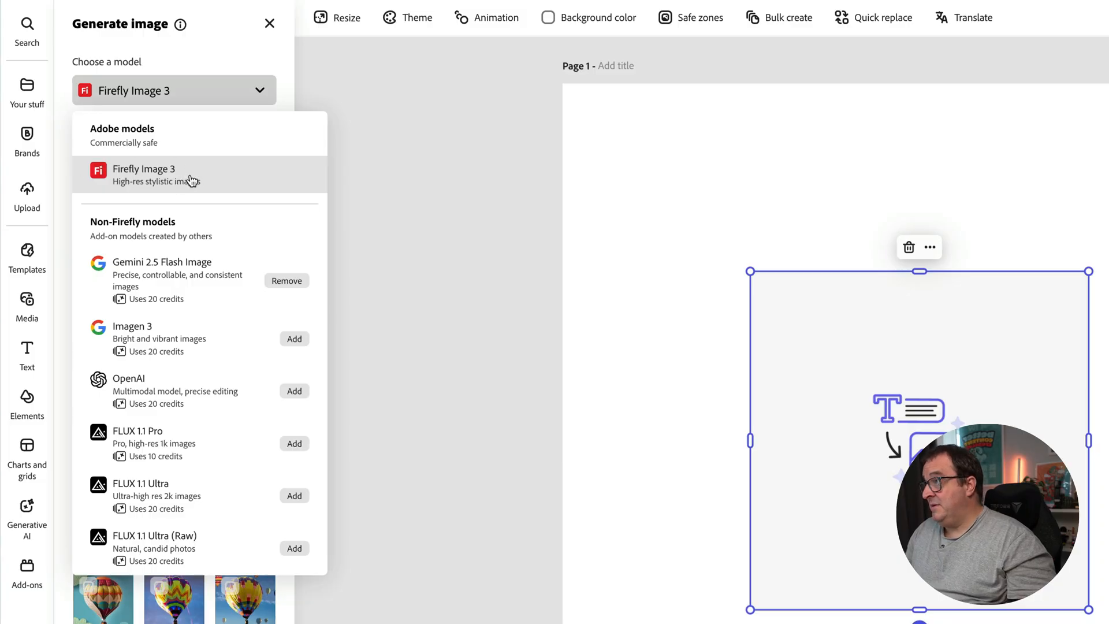
pyautogui.moveTo(166, 283)
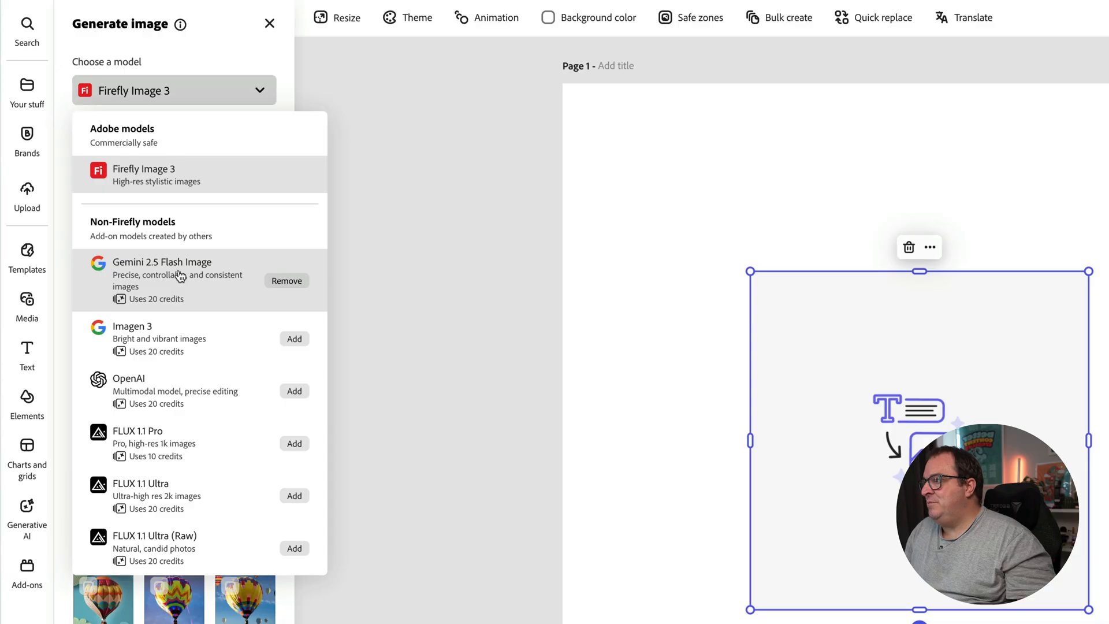
pyautogui.moveTo(286, 280)
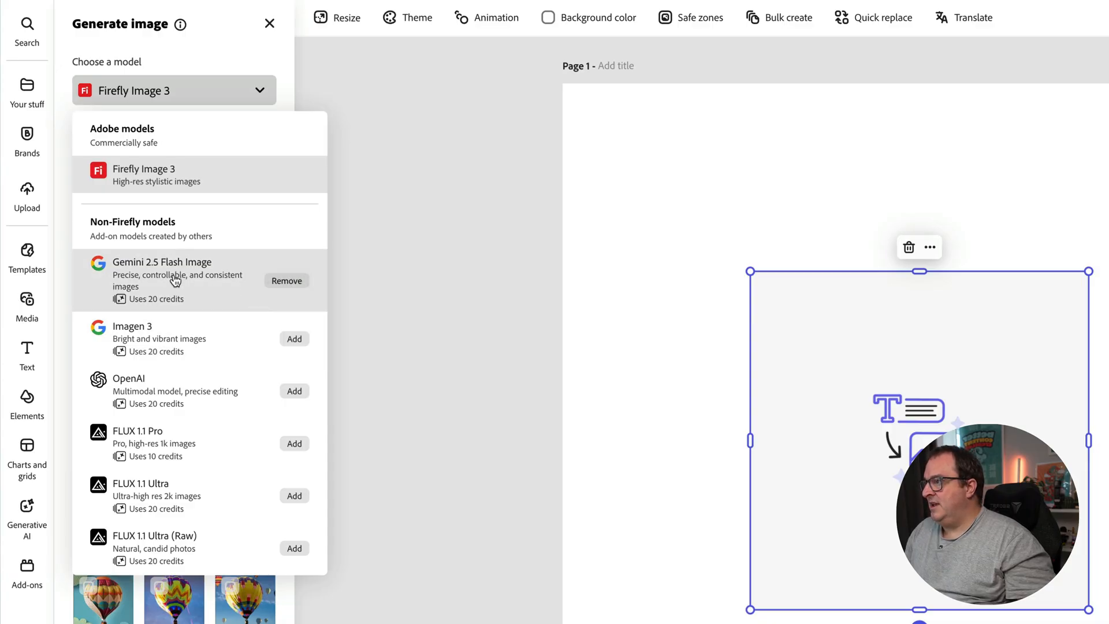
pyautogui.click(162, 269)
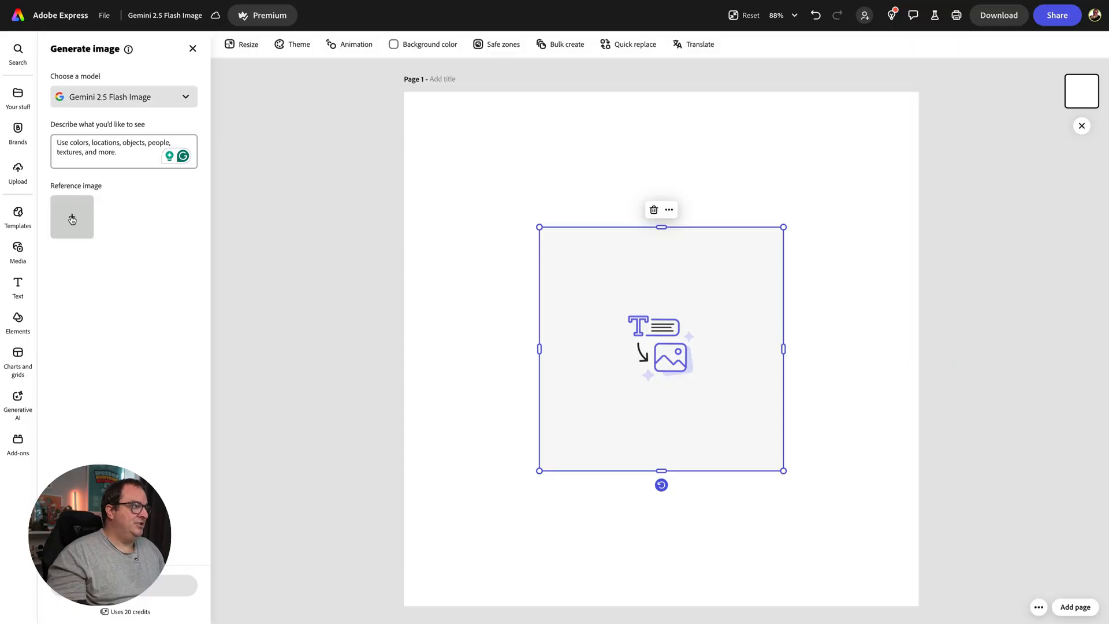
# Load the presenter's café photo from Downloads as the reference image
pyautogui.click(71, 216)
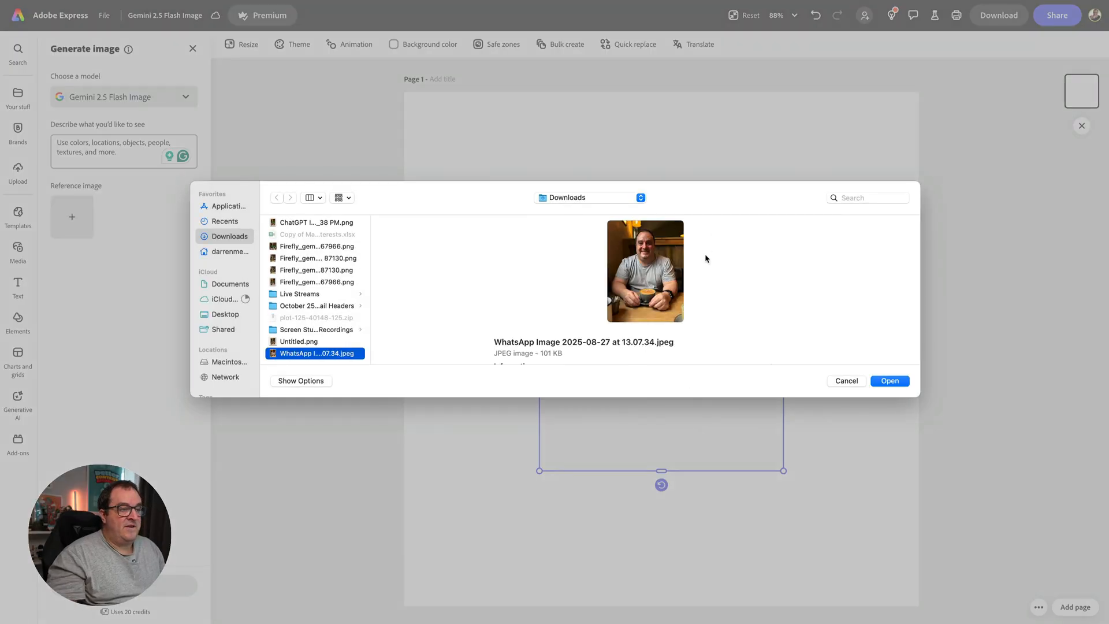
pyautogui.moveTo(649, 269)
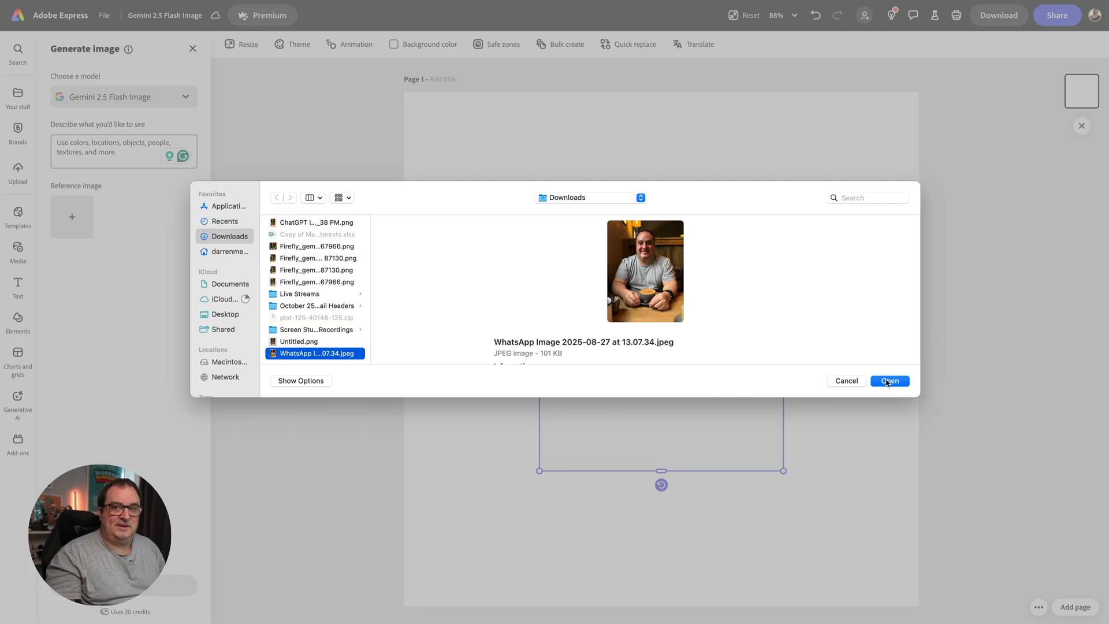
pyautogui.click(889, 380)
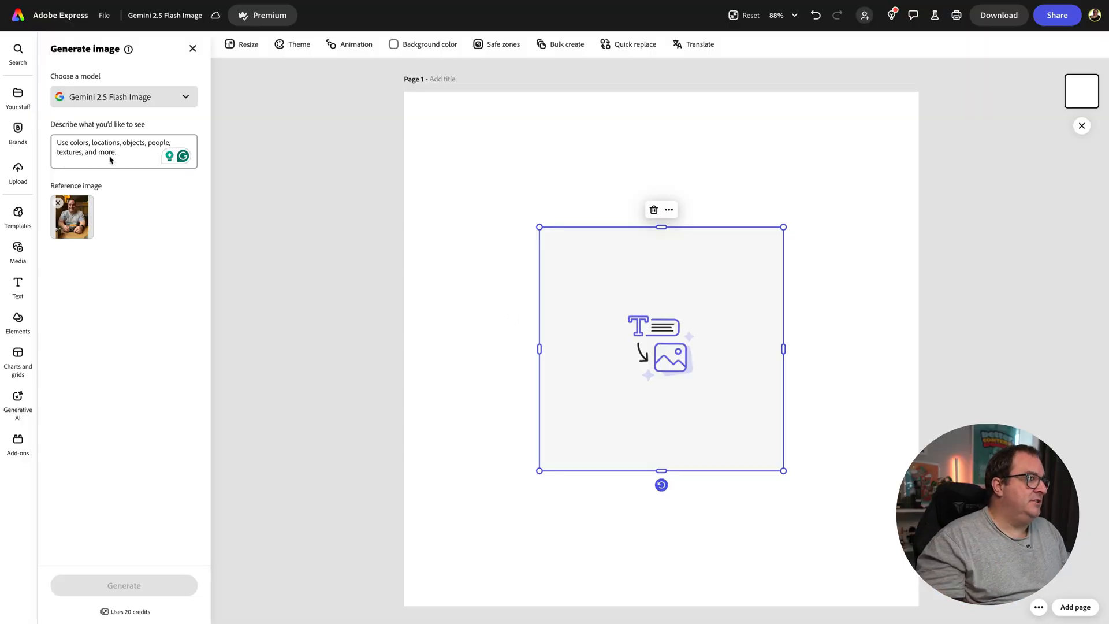
# Prompt 'change the top to a' green top and generate the edited café photo
pyautogui.write('c')
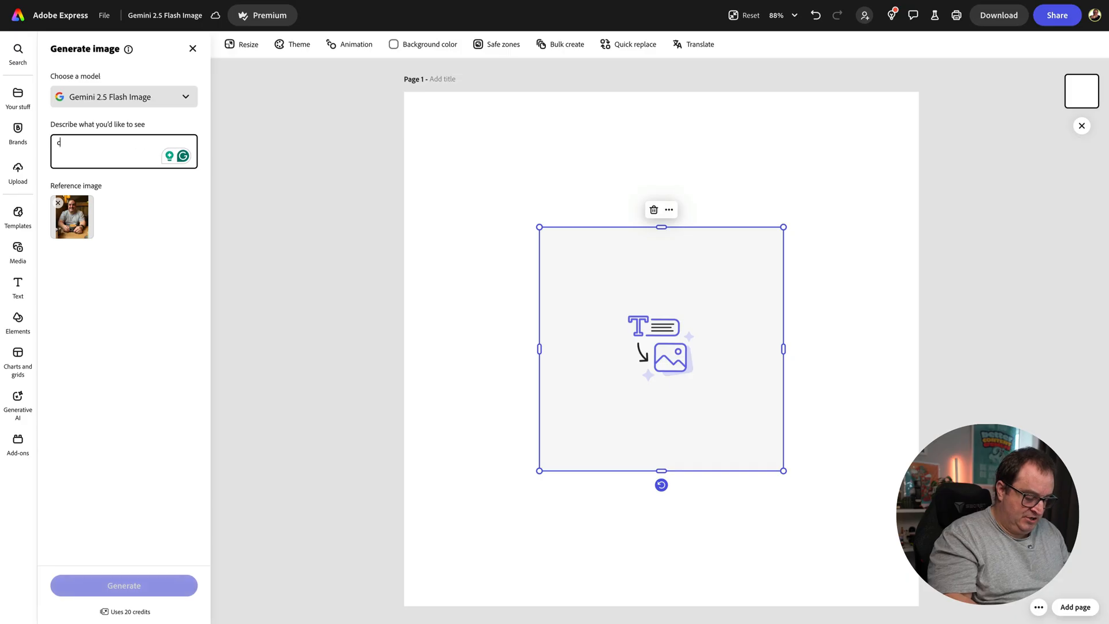
pyautogui.write('change the top to a green top')
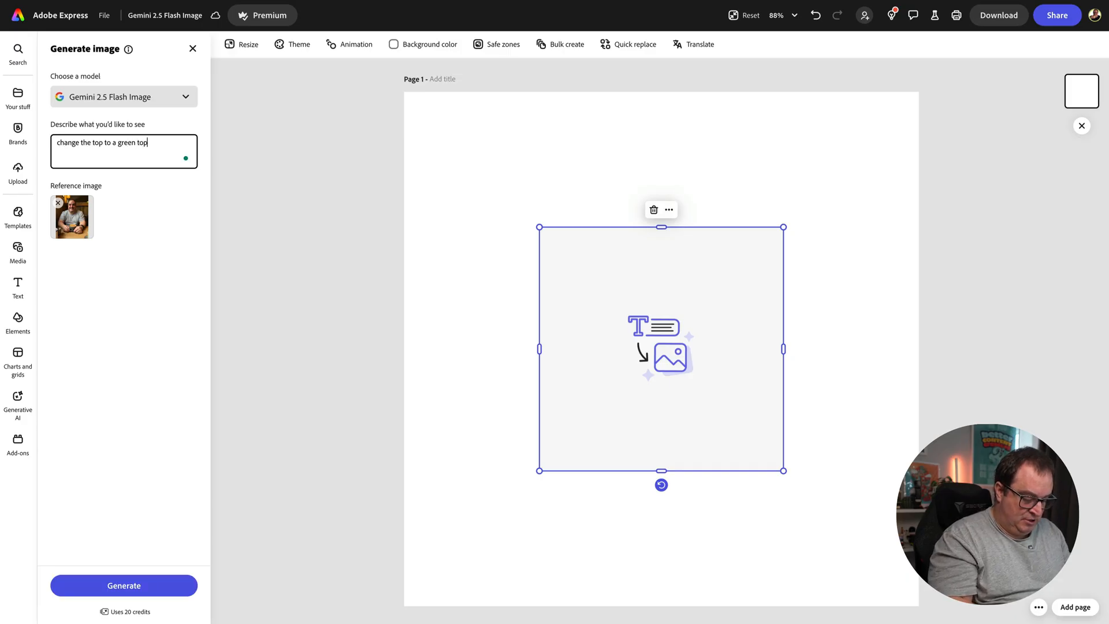
pyautogui.write('with hellow s')
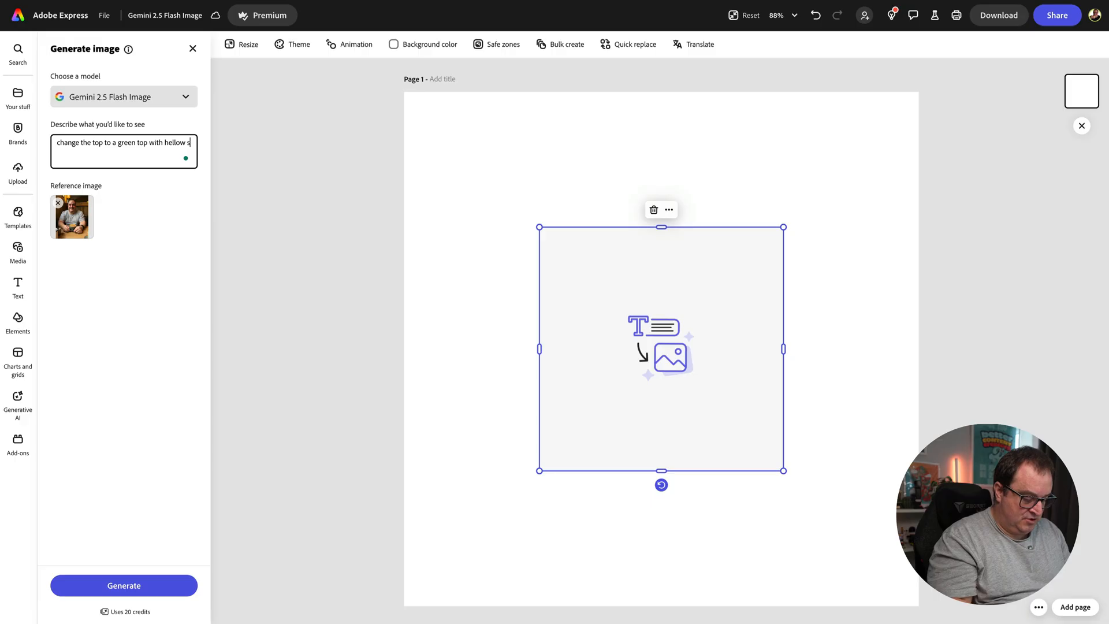
pyautogui.click(124, 585)
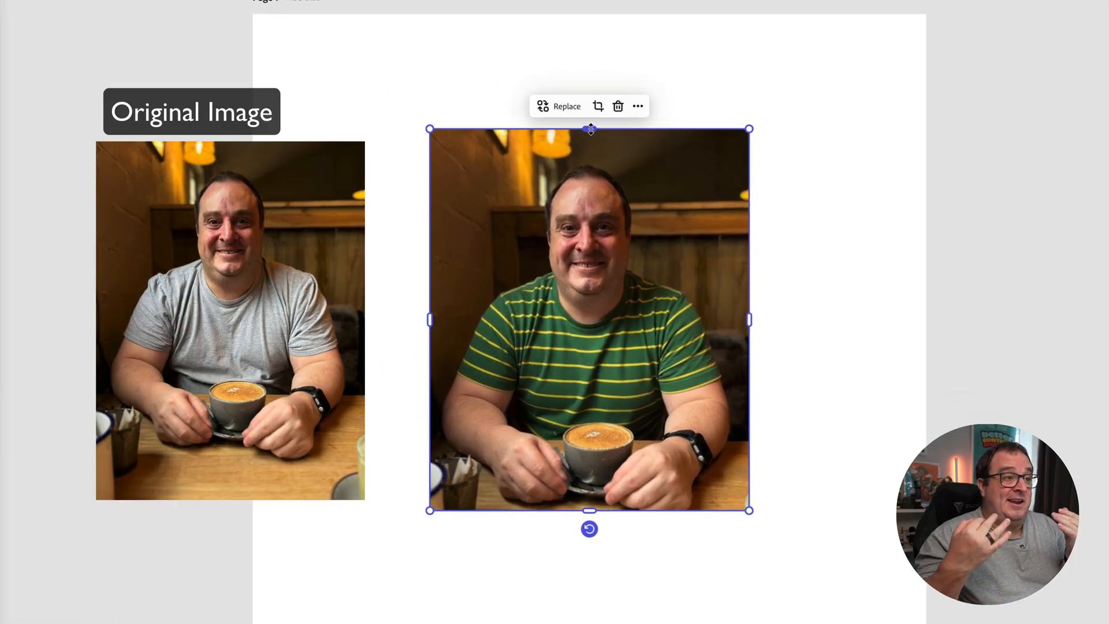
pyautogui.moveTo(693, 307)
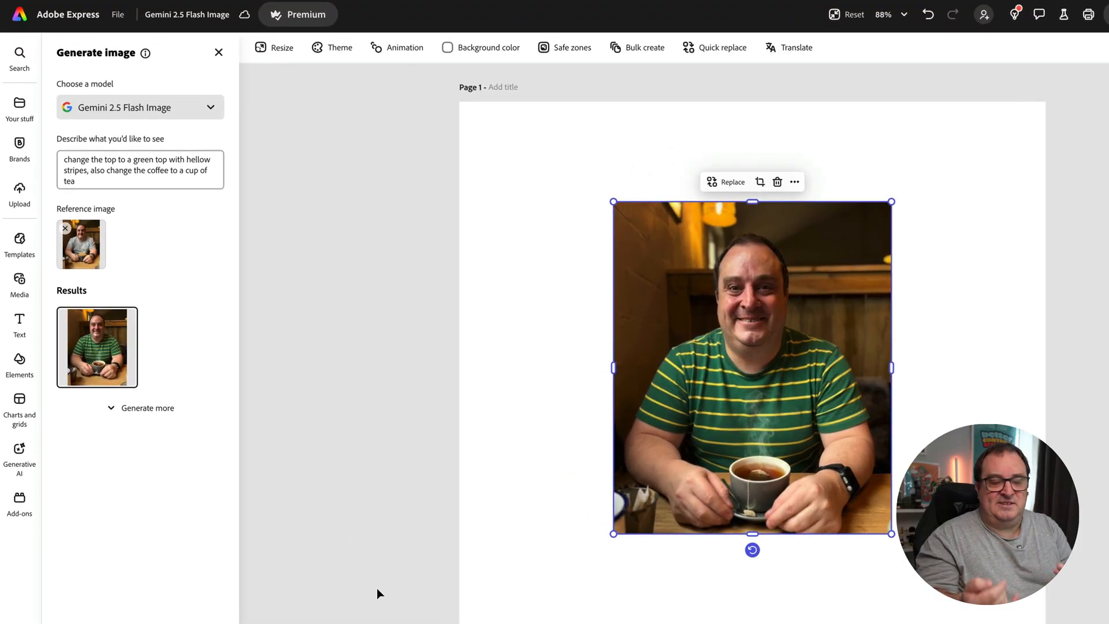
pyautogui.moveTo(766, 404)
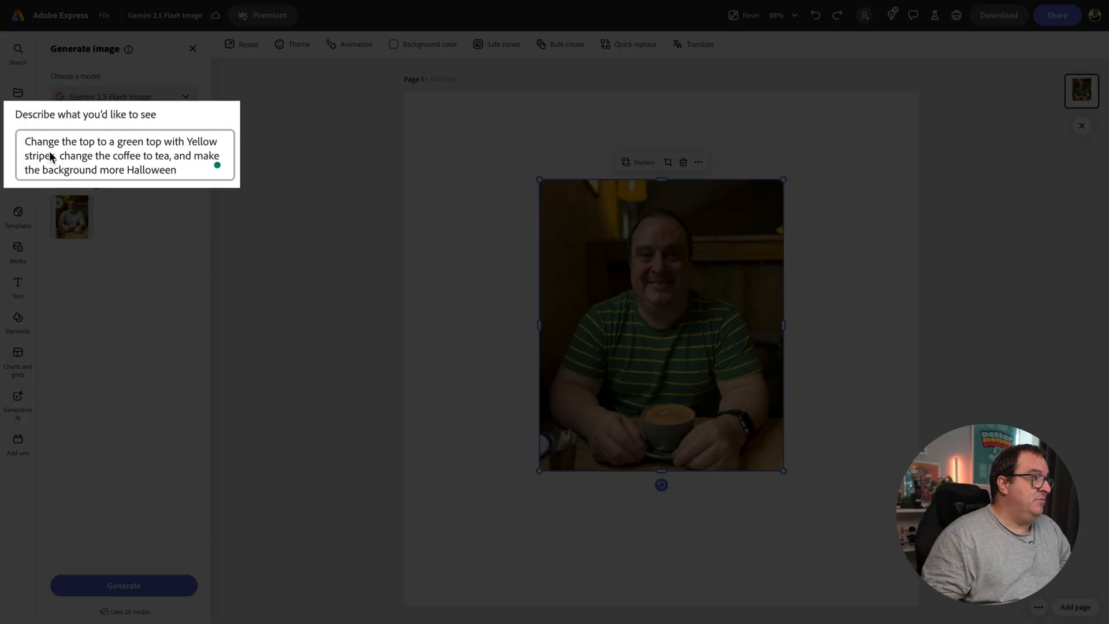
pyautogui.moveTo(159, 149)
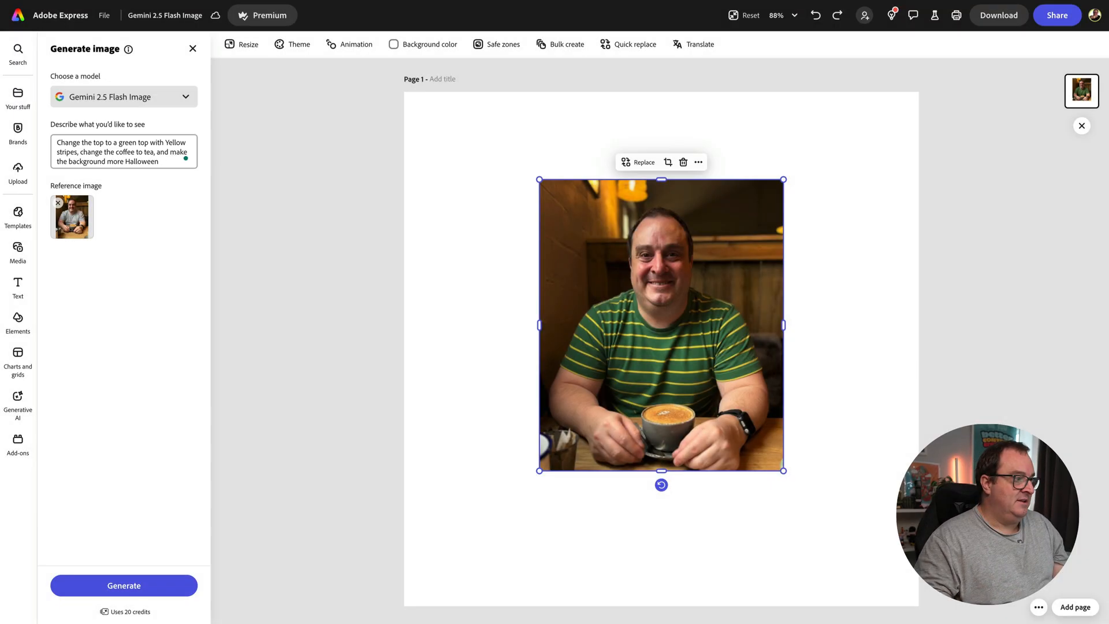
# Generate the Halloween-background version with carved pumpkins, purple lights and a cup of tea
pyautogui.click(124, 585)
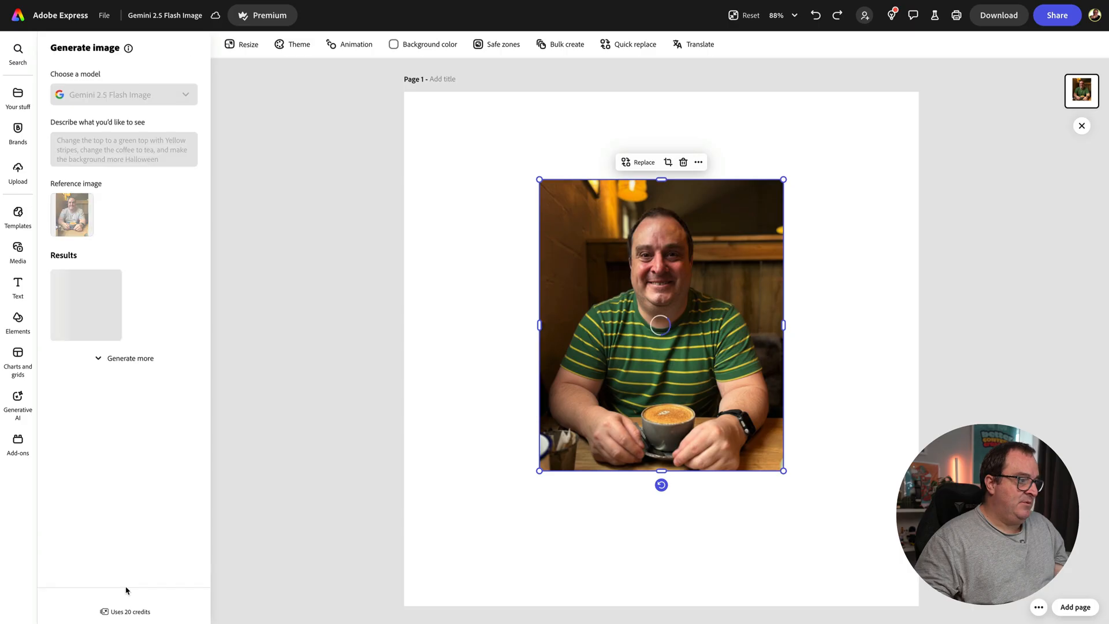
pyautogui.click(123, 585)
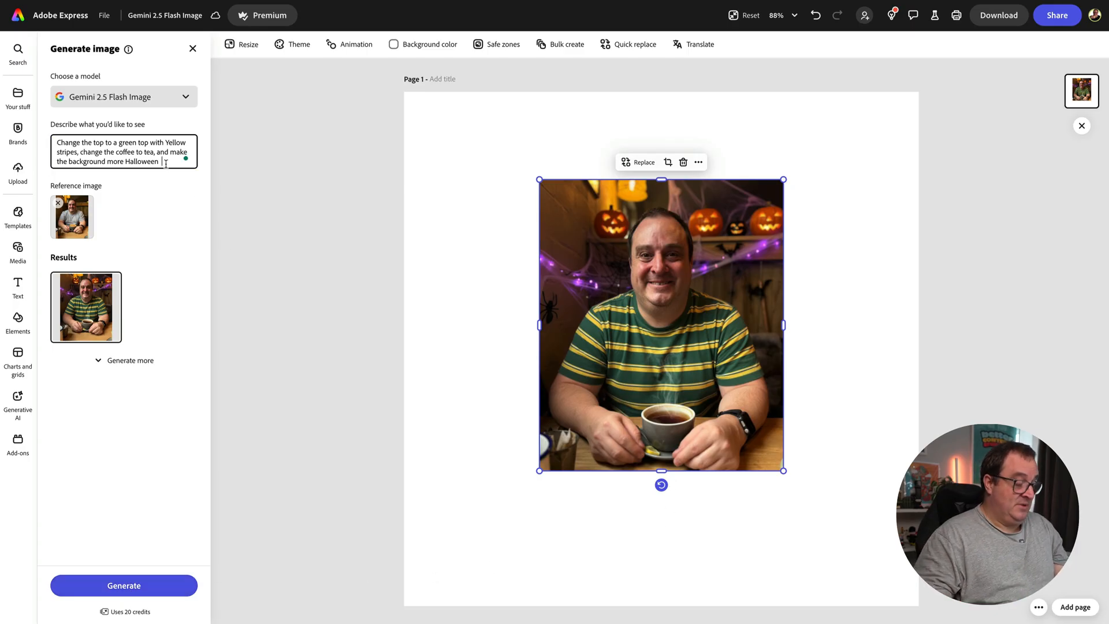
# Extend the prompt with a request for another person beside the presenter and regenerate
pyautogui.write('and s')
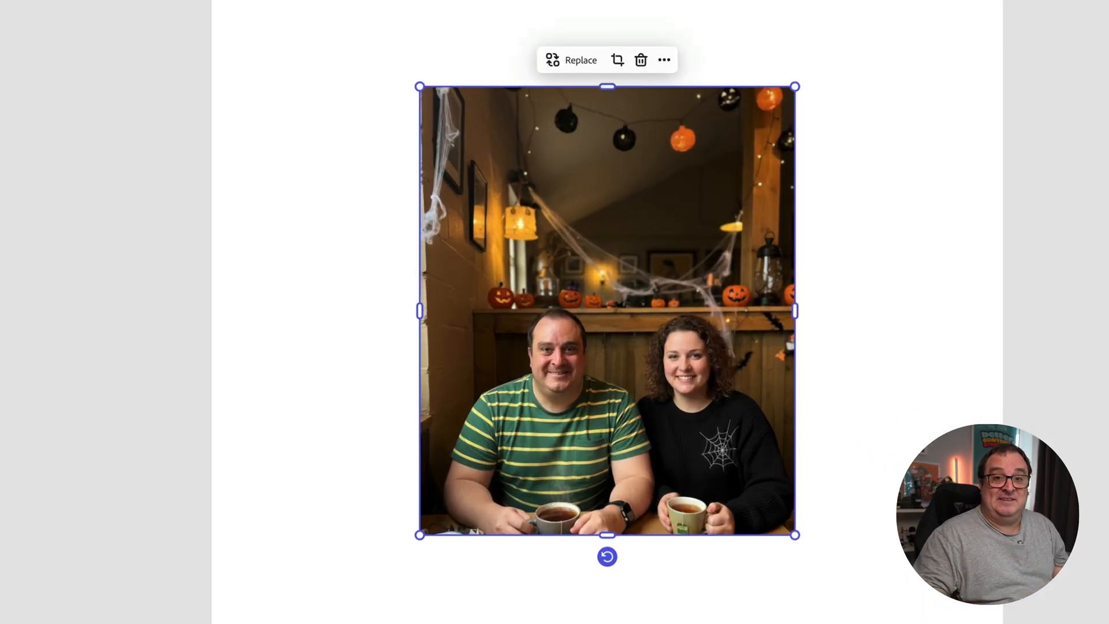
pyautogui.moveTo(690, 398)
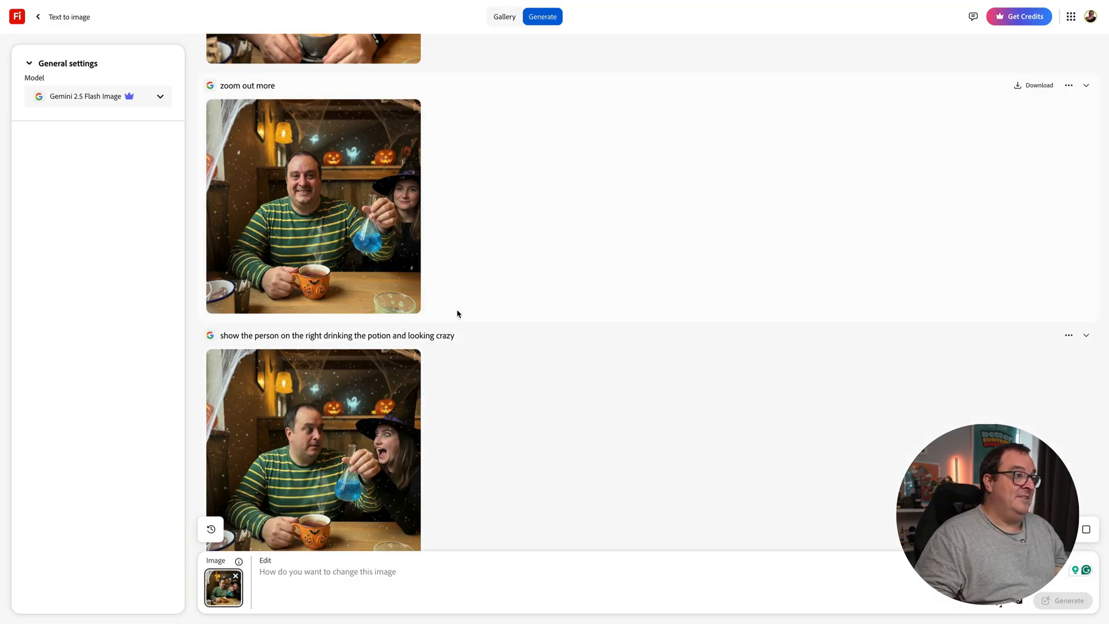
# Scroll through Firefly's Gemini edit history down to the blue-potion, crazed-look result
pyautogui.scroll(-3)
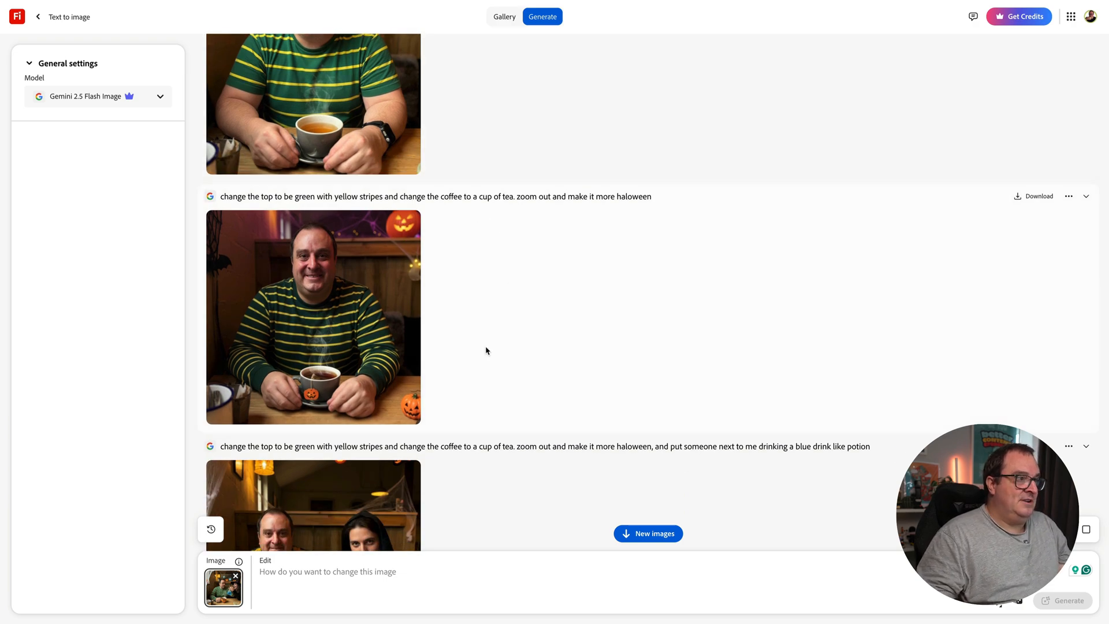
pyautogui.scroll(-3)
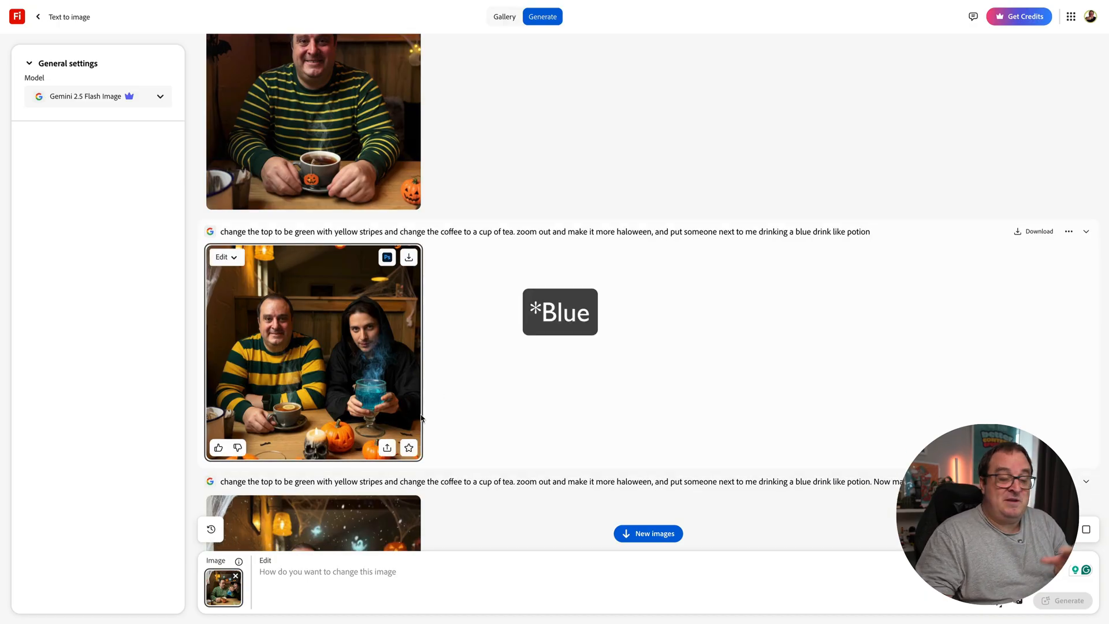
pyautogui.scroll(-3)
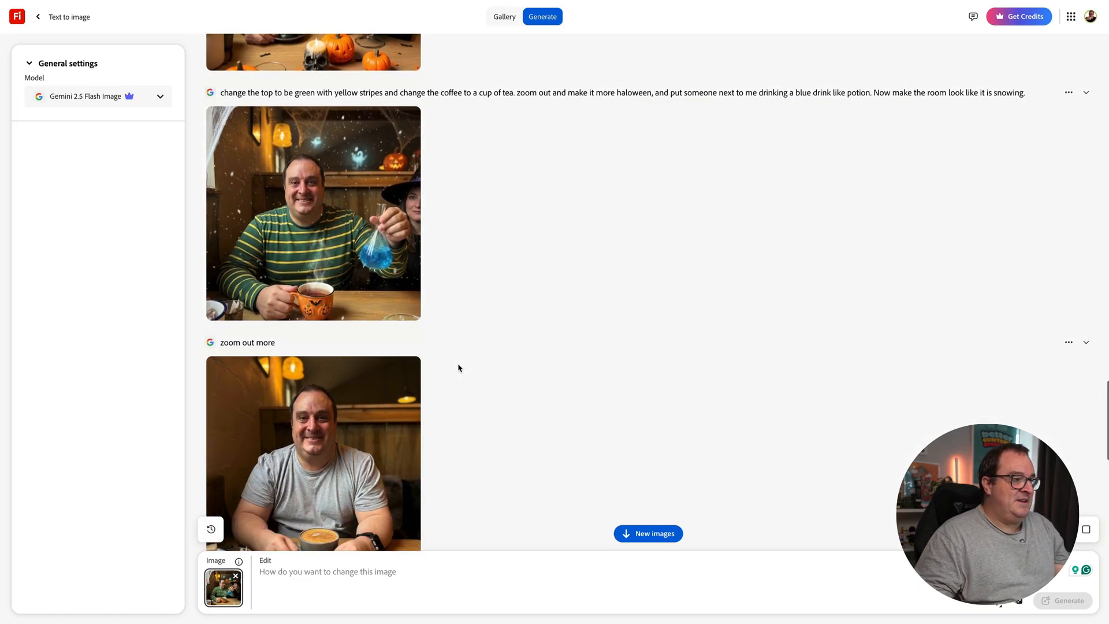
pyautogui.scroll(-3)
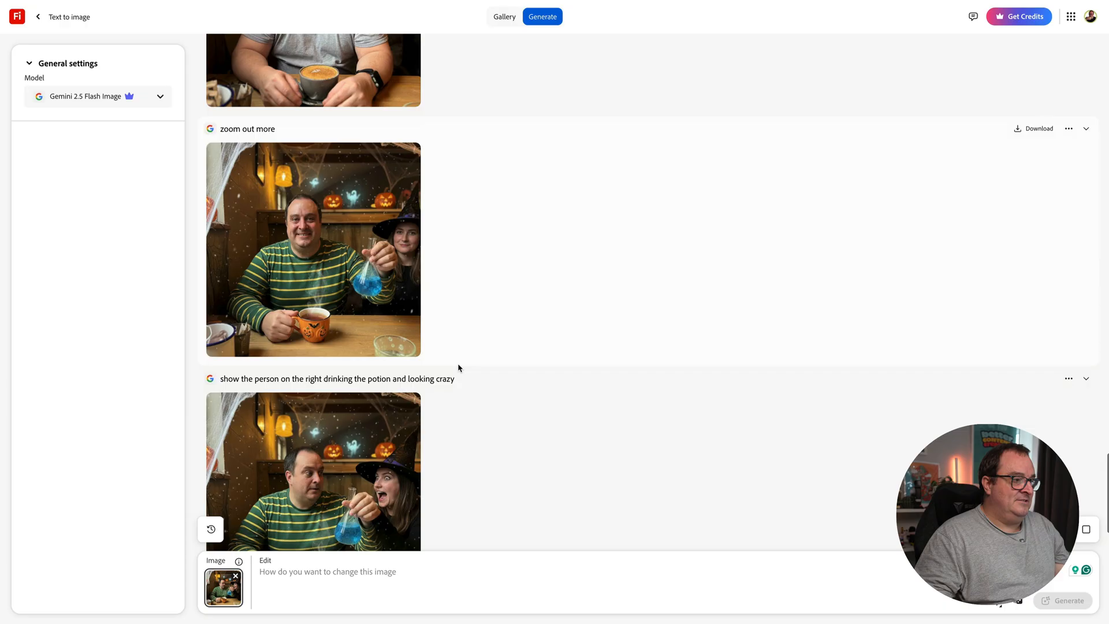
pyautogui.scroll(-3)
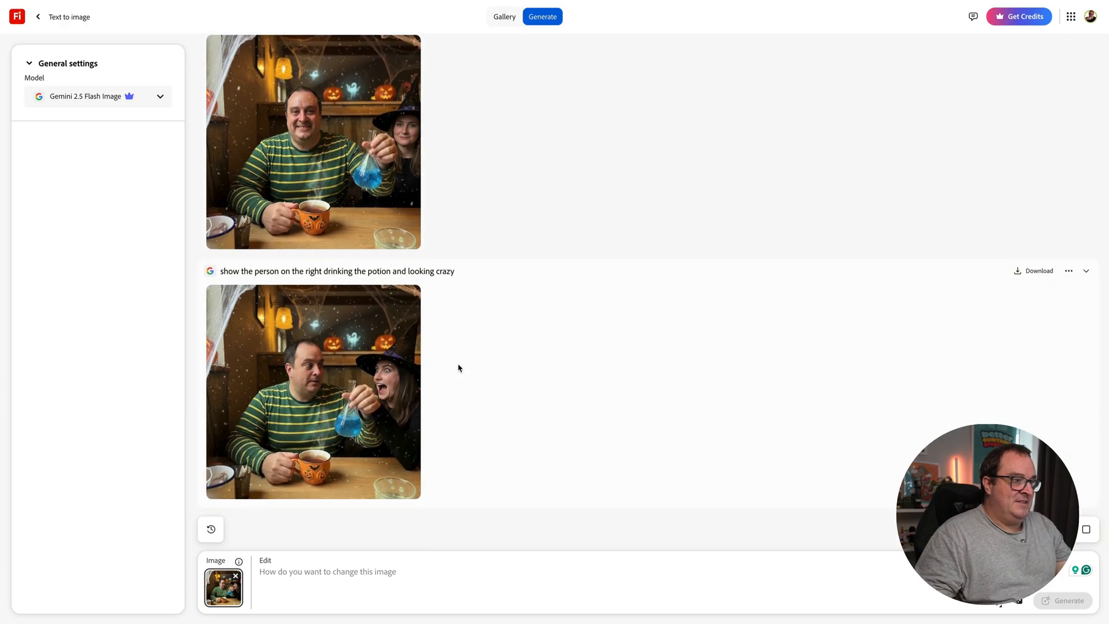